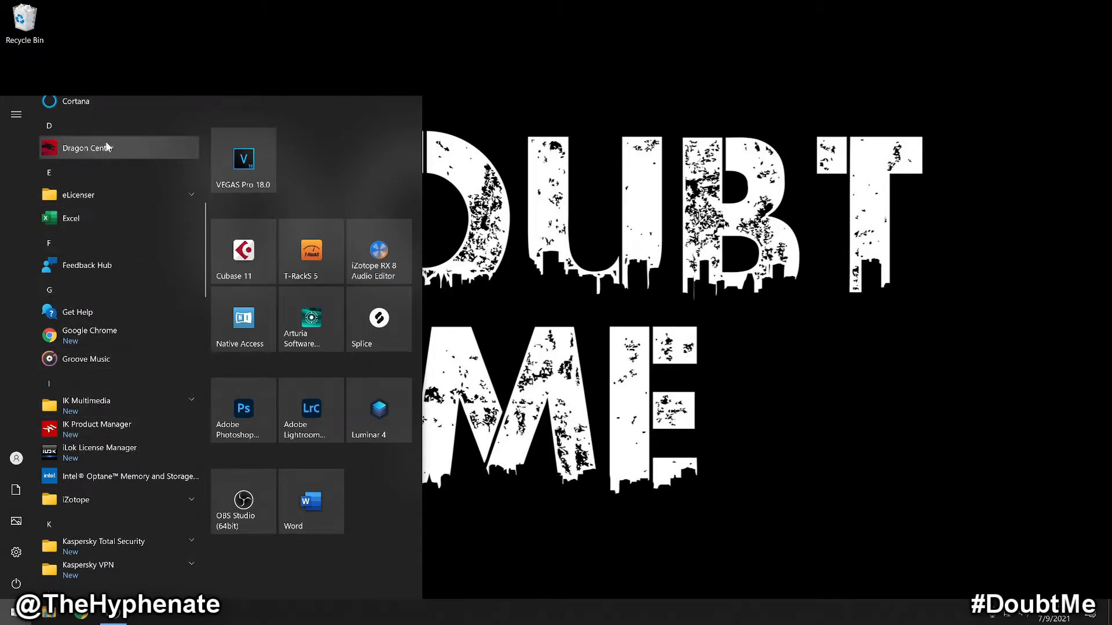
Launch Dragon Center from the Start menu and accept its terms of use.
{"action": "left_click", "coordinate": [85, 148]}
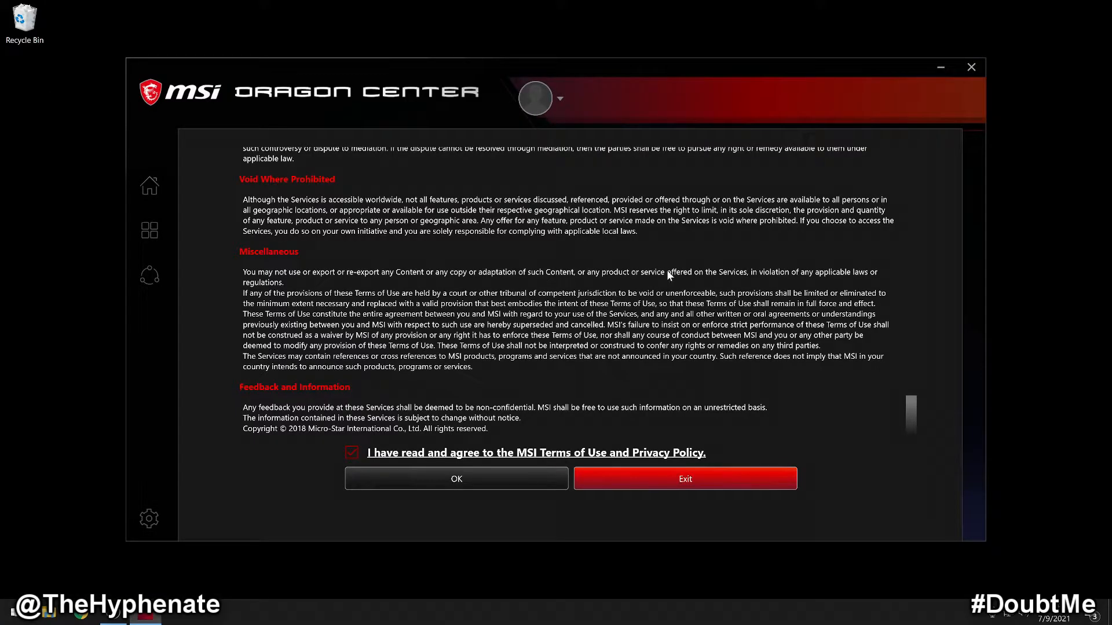
{"action": "left_click", "coordinate": [456, 479]}
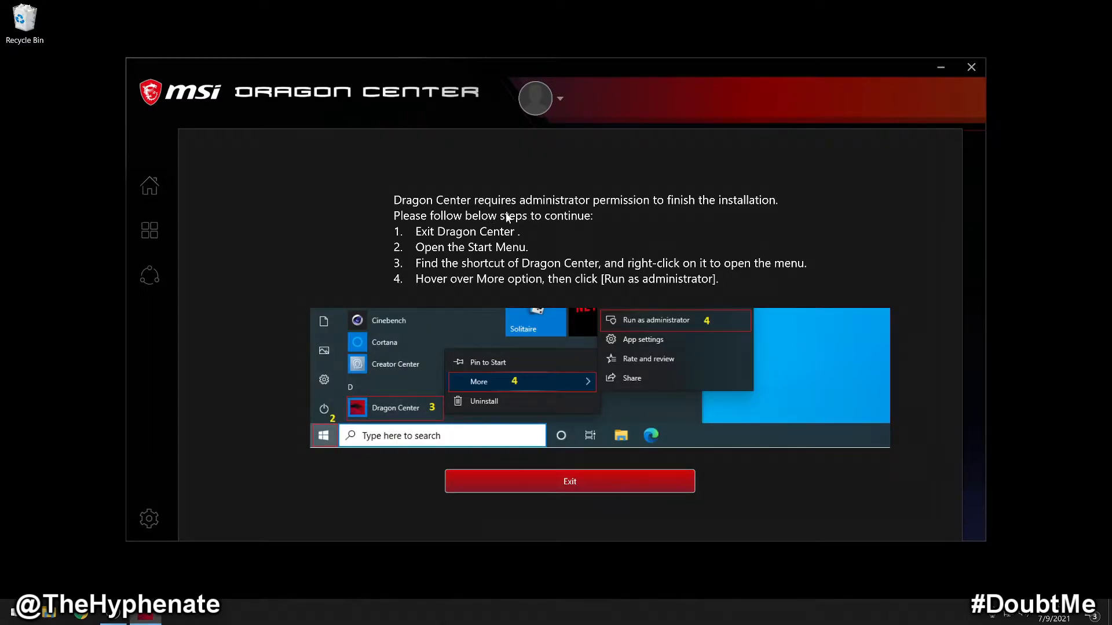
{"action": "mouse_move", "coordinate": [645, 215]}
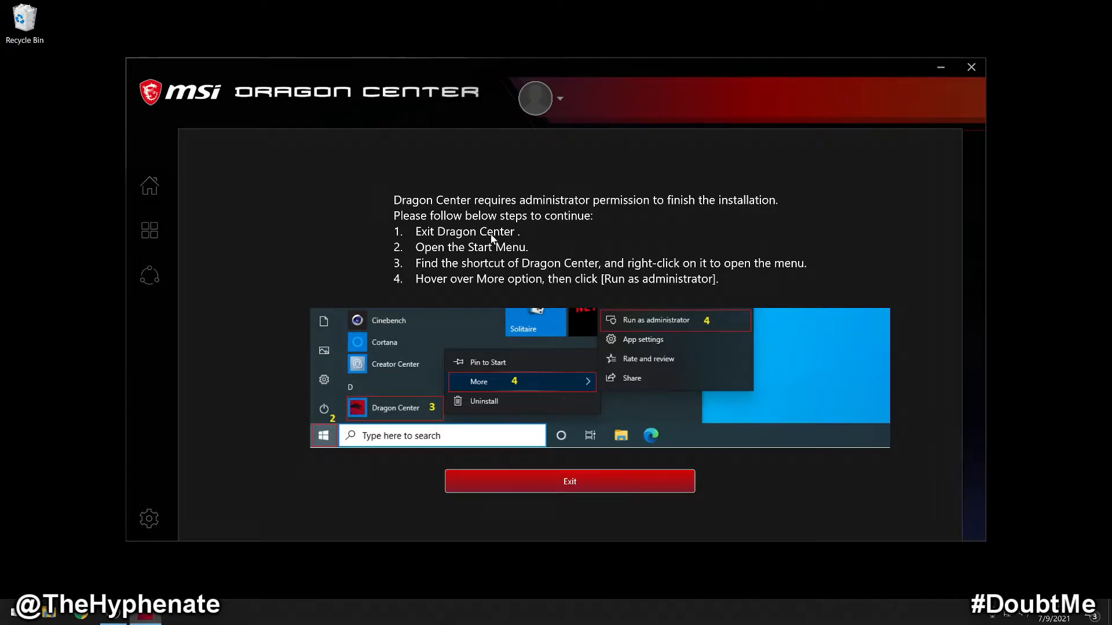
{"action": "mouse_move", "coordinate": [676, 290]}
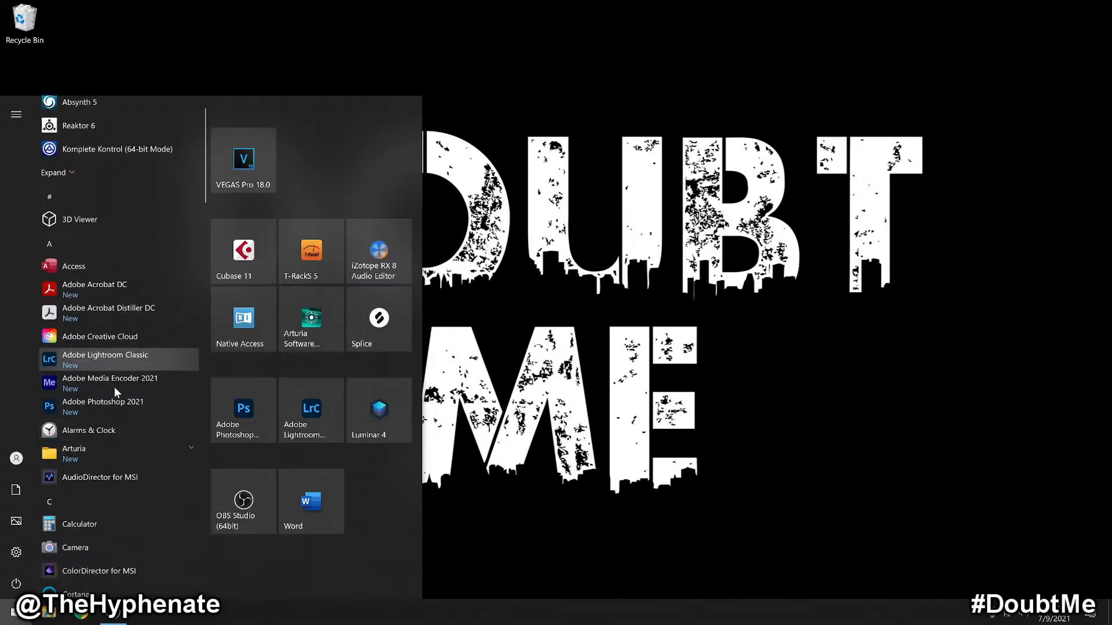
Relaunch Dragon Center from the Start menu with Run as administrator.
{"action": "scroll", "scroll_direction": "down", "scroll_amount": 3}
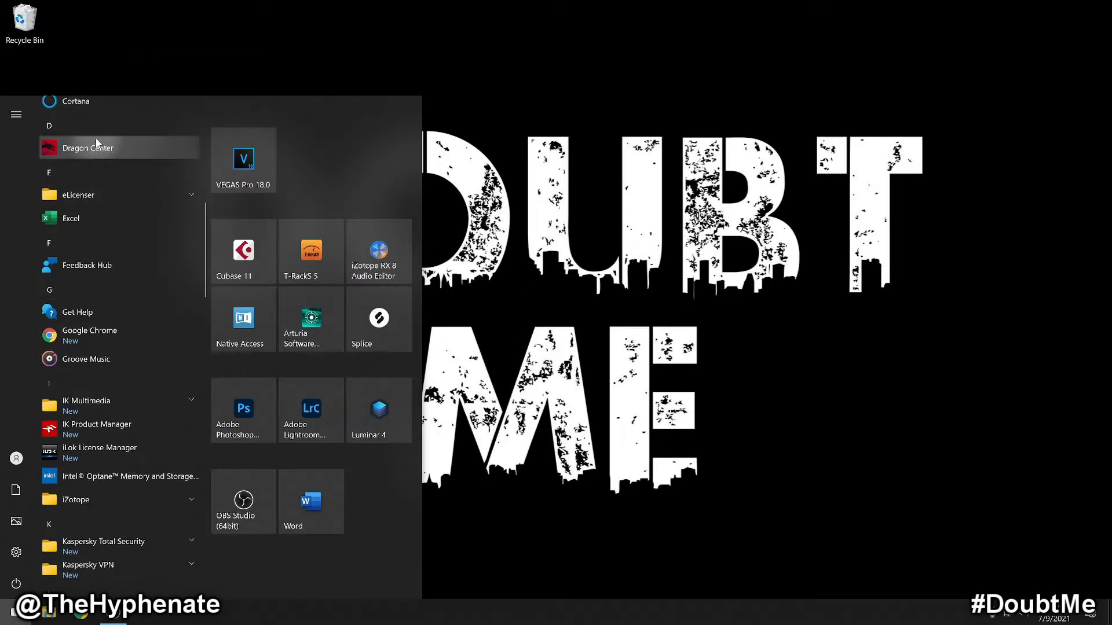
{"action": "right_click", "coordinate": [88, 147]}
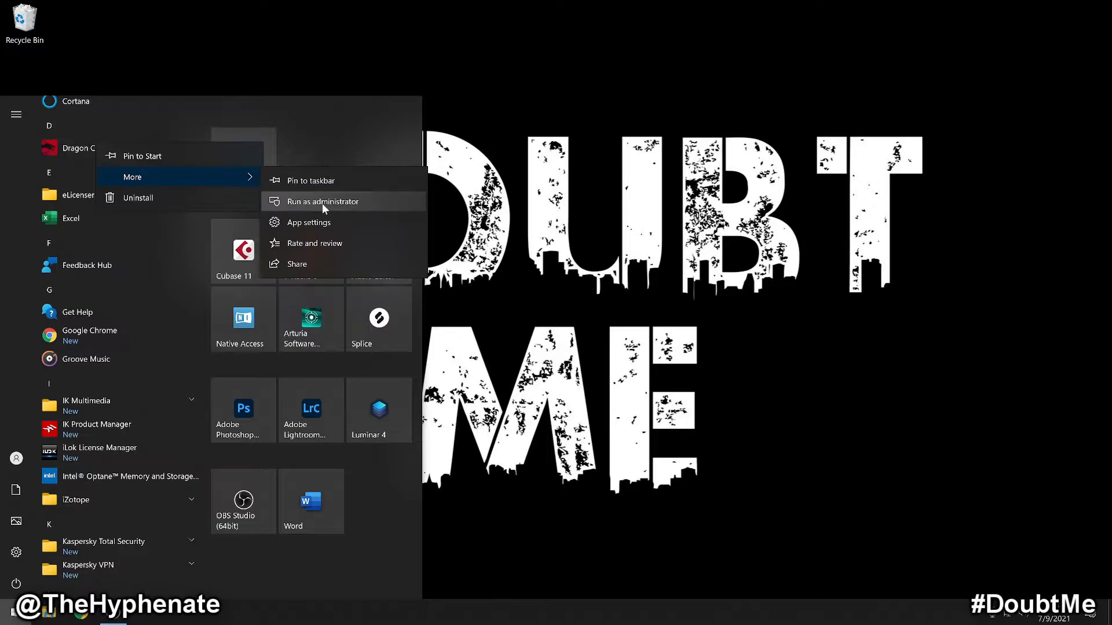
{"action": "left_click", "coordinate": [323, 202]}
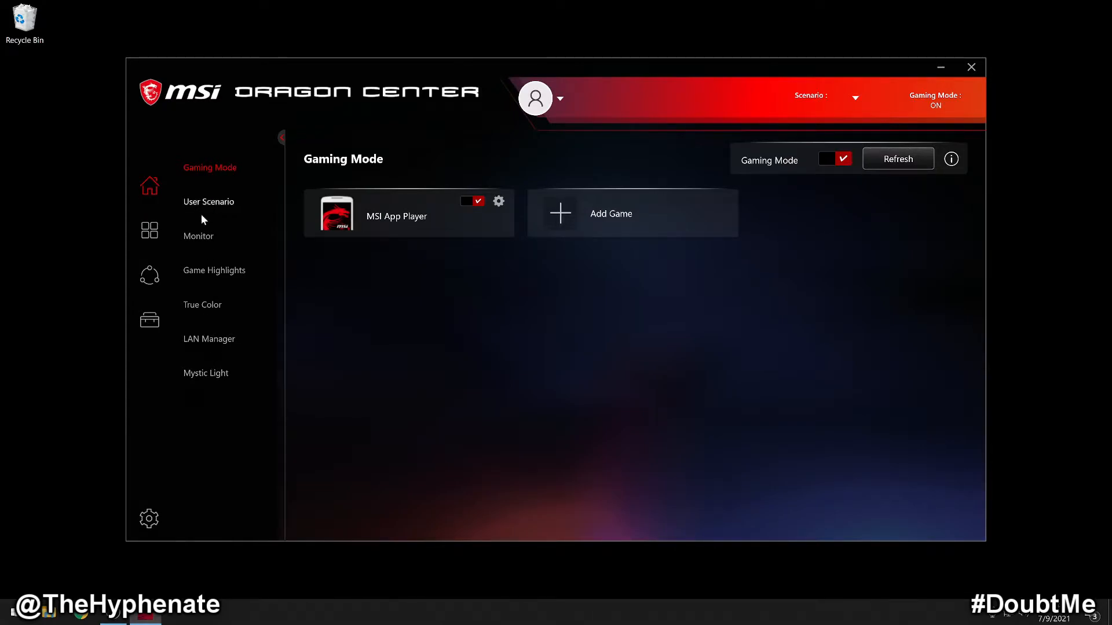
{"action": "mouse_move", "coordinate": [214, 374]}
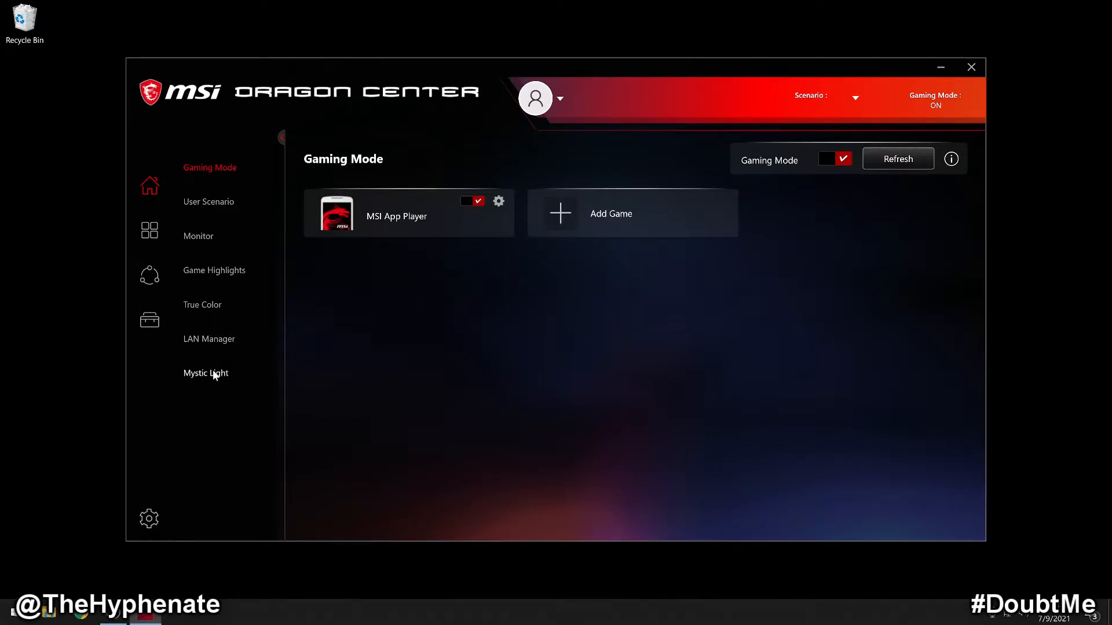
Open the Mystic Light page on Profile 1 to view its LED styles.
{"action": "left_click", "coordinate": [205, 373]}
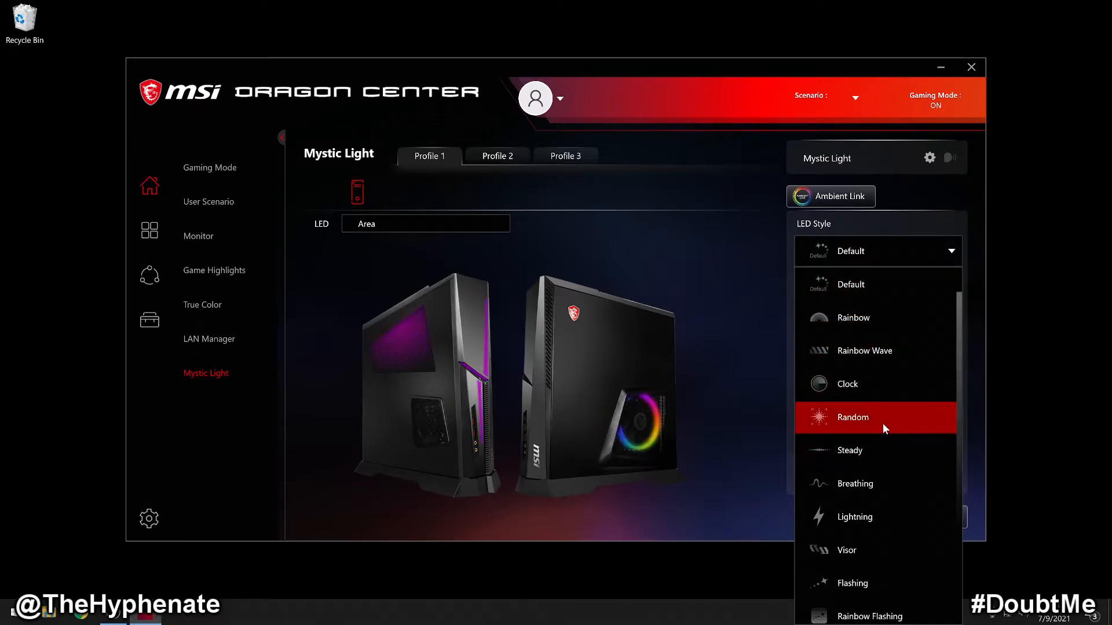
Apply the Marquee LED style on Profile 1, recoloured from red to light blue.
{"action": "scroll", "scroll_direction": "down", "scroll_amount": 3}
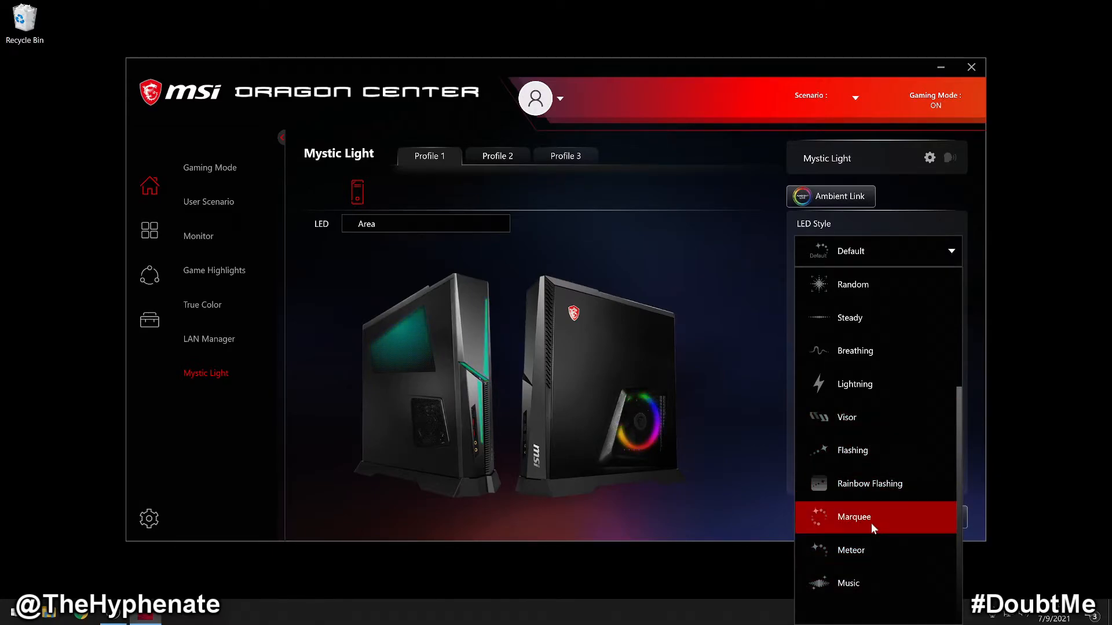
{"action": "left_click", "coordinate": [854, 517]}
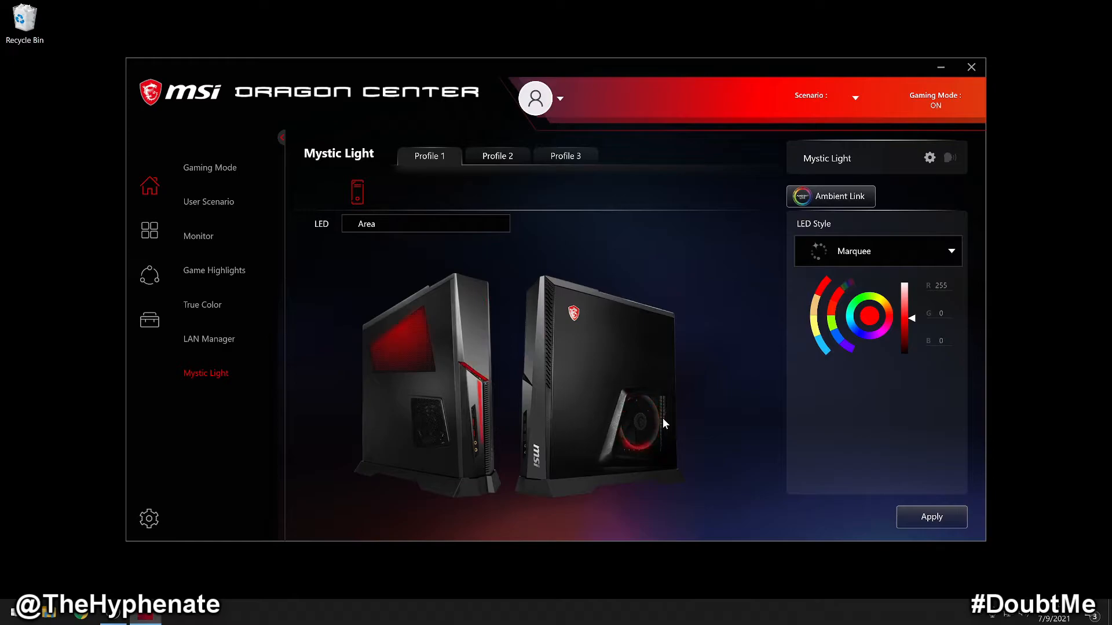
{"action": "mouse_move", "coordinate": [686, 403]}
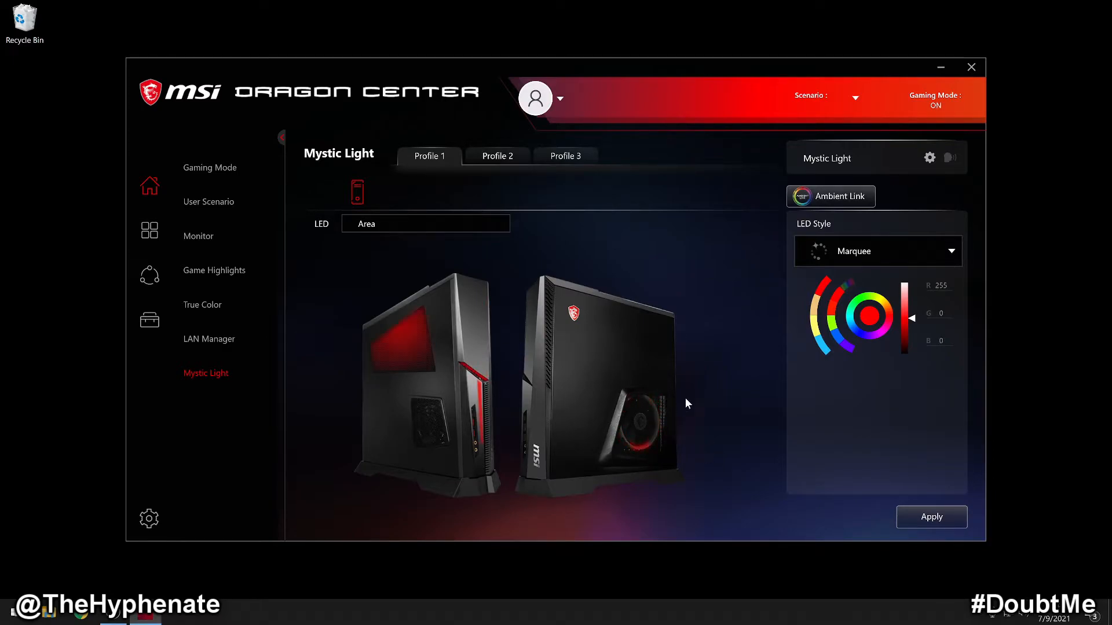
{"action": "left_click", "coordinate": [931, 516]}
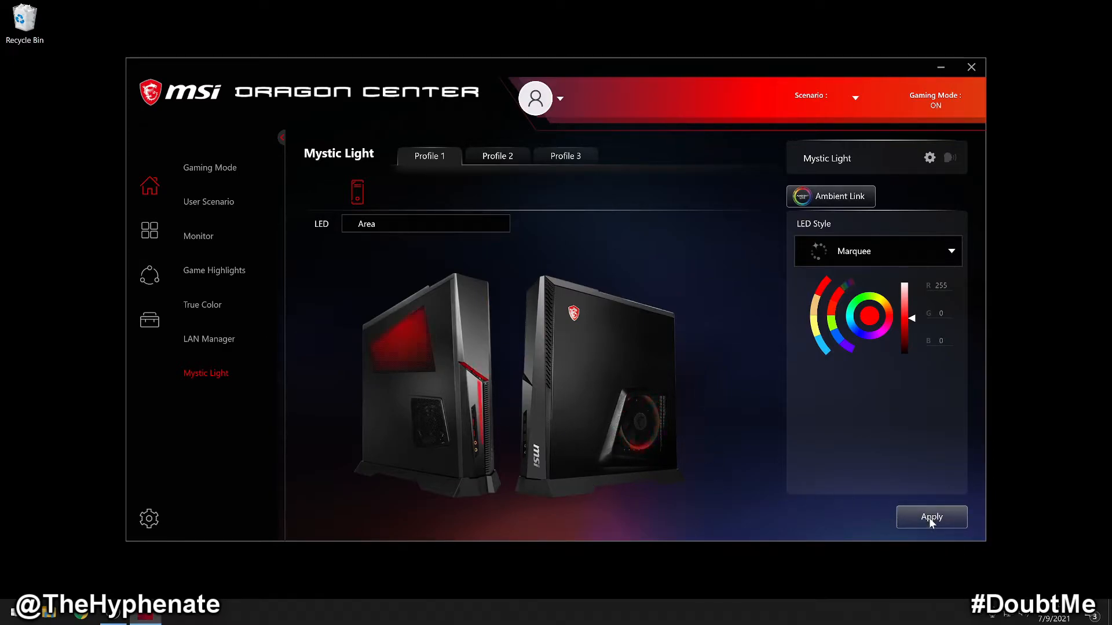
{"action": "left_click", "coordinate": [931, 516]}
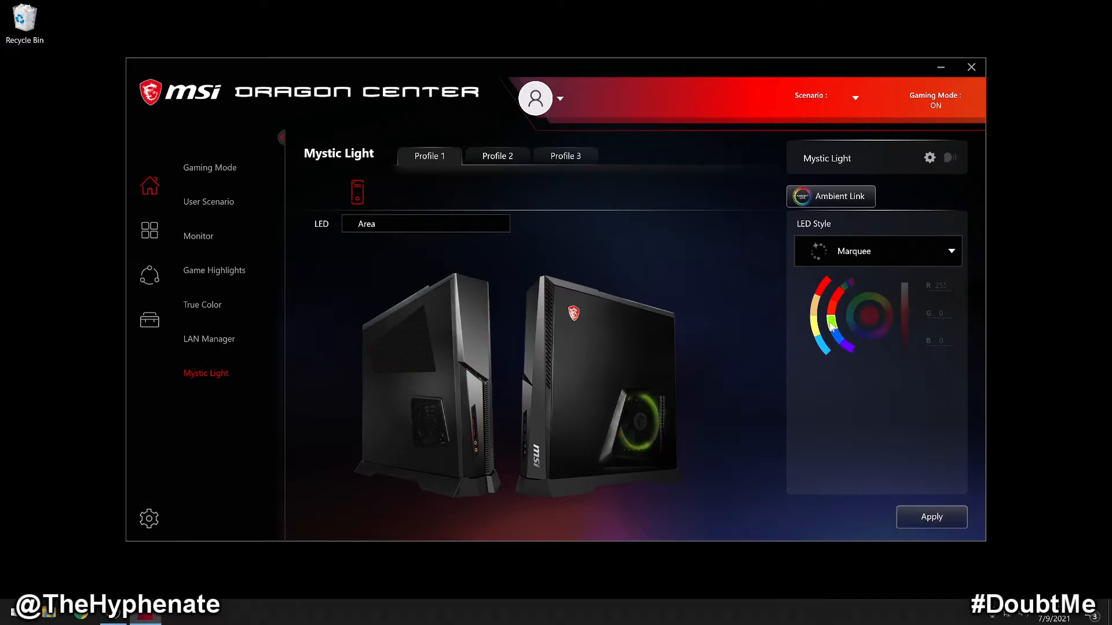
{"action": "mouse_move", "coordinate": [834, 344]}
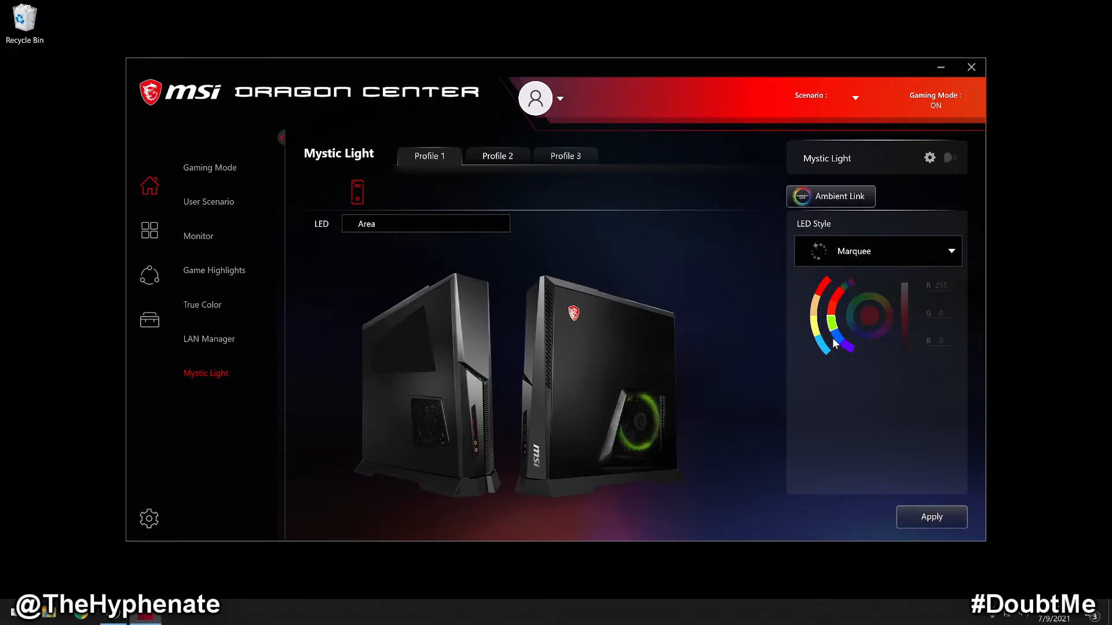
{"action": "left_click", "coordinate": [836, 326]}
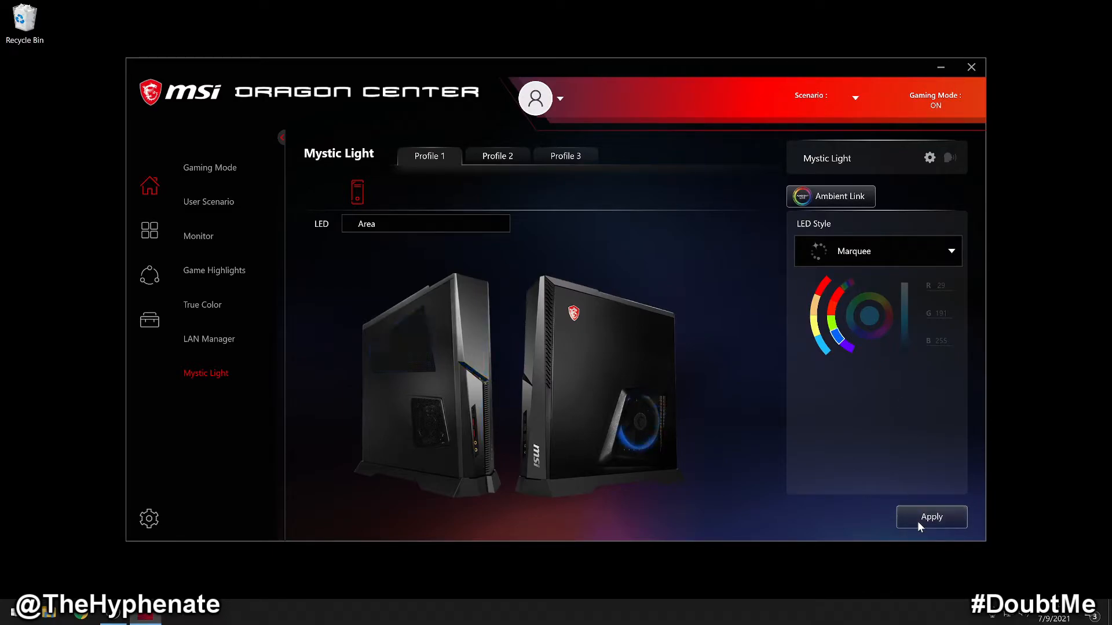
{"action": "left_click", "coordinate": [950, 250]}
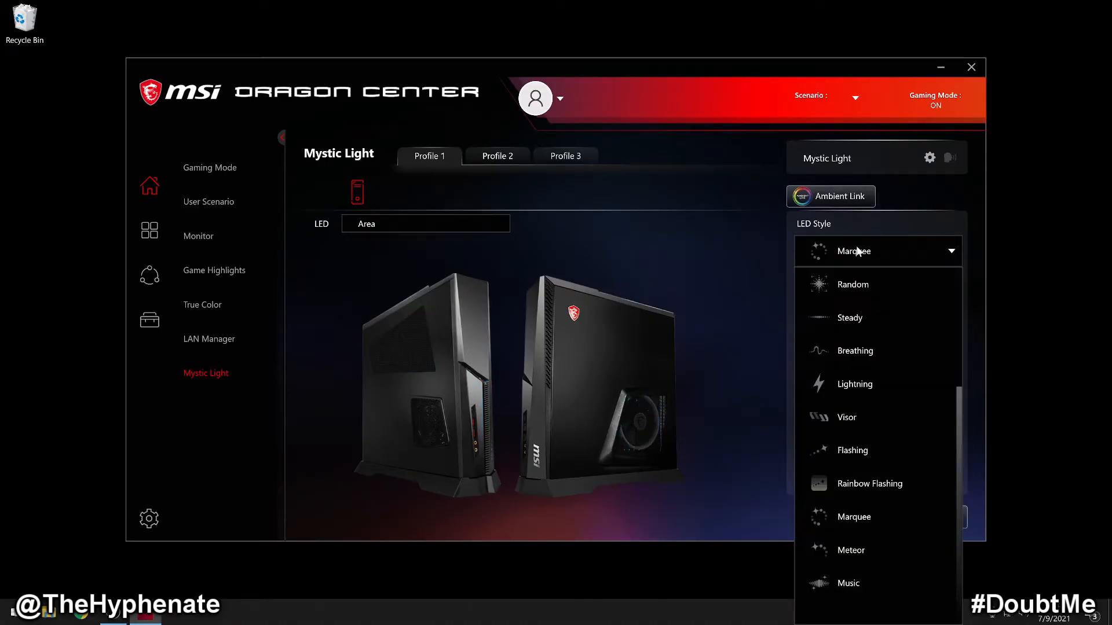
Replace Marquee with a red Breathing style for all LED zones.
{"action": "left_click", "coordinate": [855, 351]}
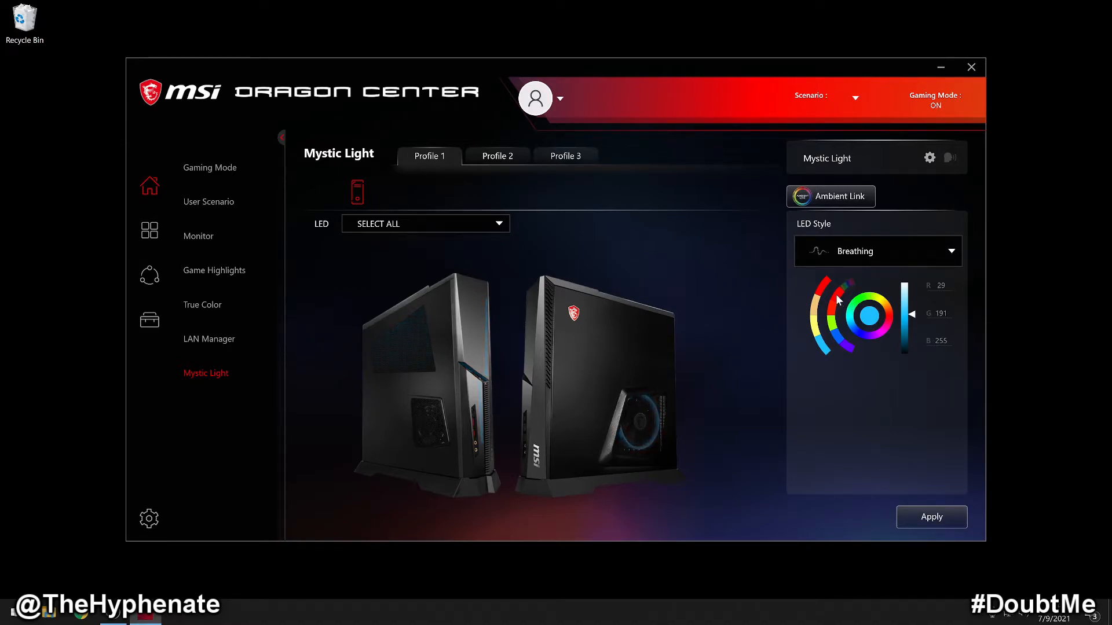
{"action": "left_click", "coordinate": [931, 517]}
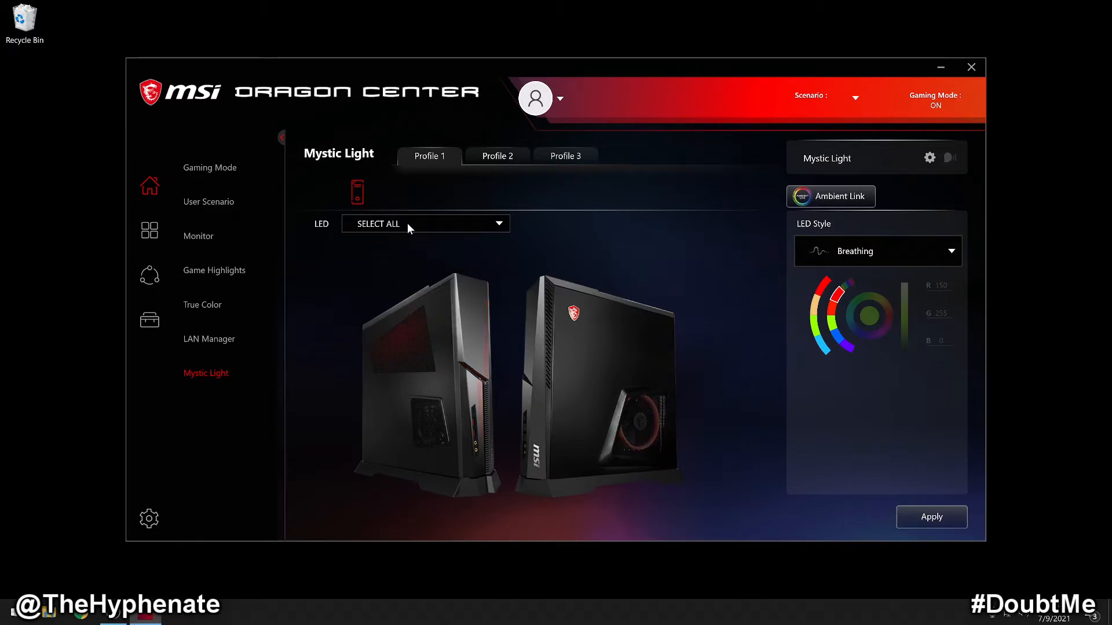
{"action": "left_click", "coordinate": [426, 224]}
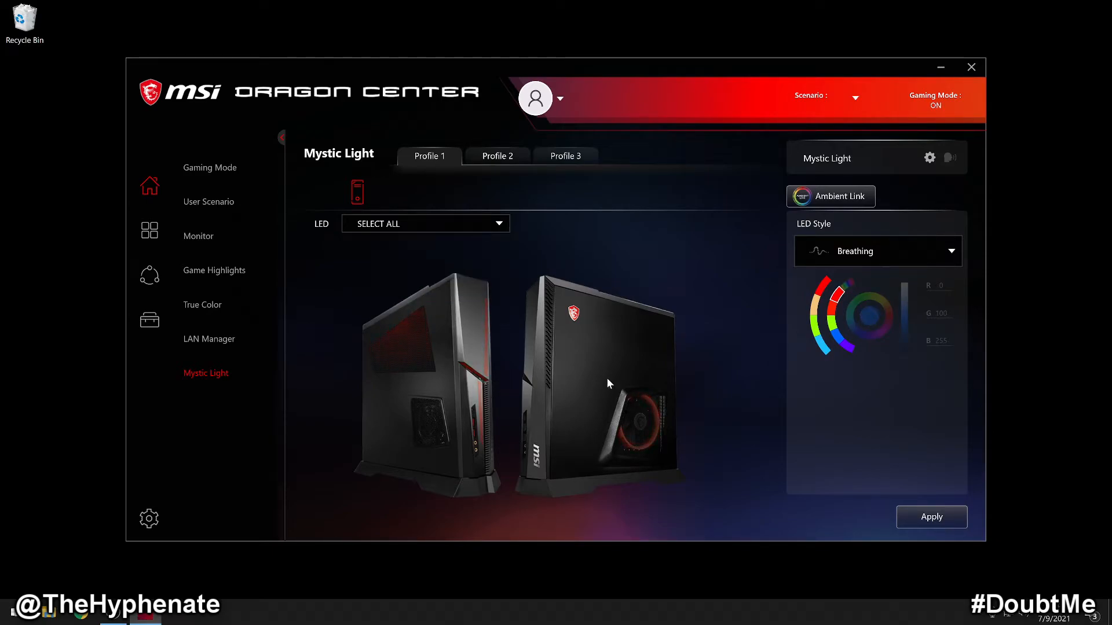
{"action": "left_click", "coordinate": [951, 250]}
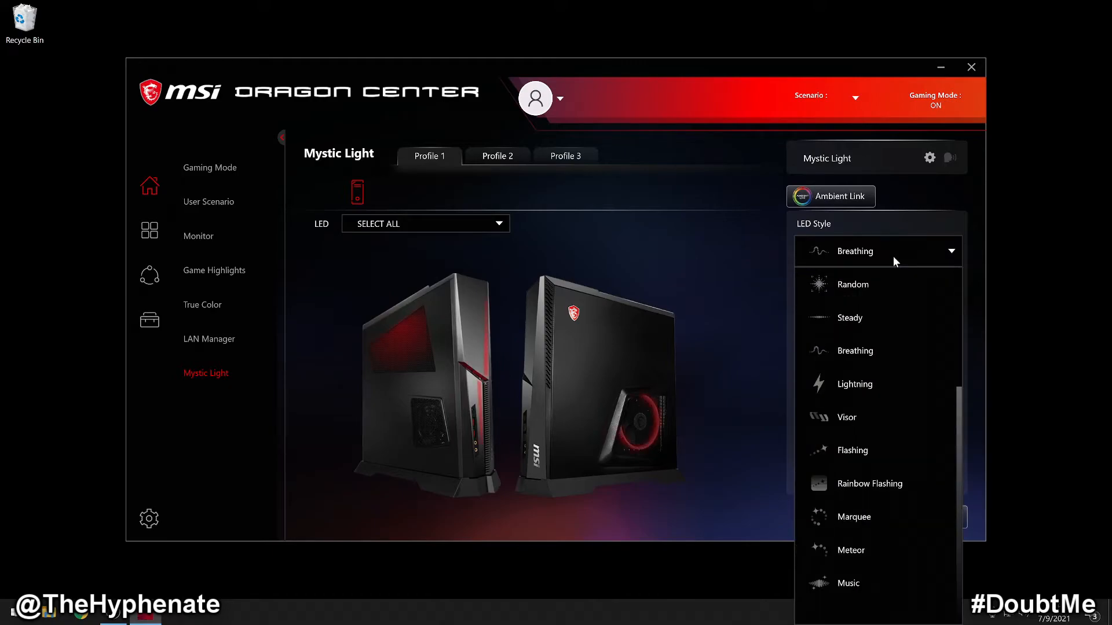
Choose the Steady style and select LED zone 1 for editing.
{"action": "left_click", "coordinate": [849, 318]}
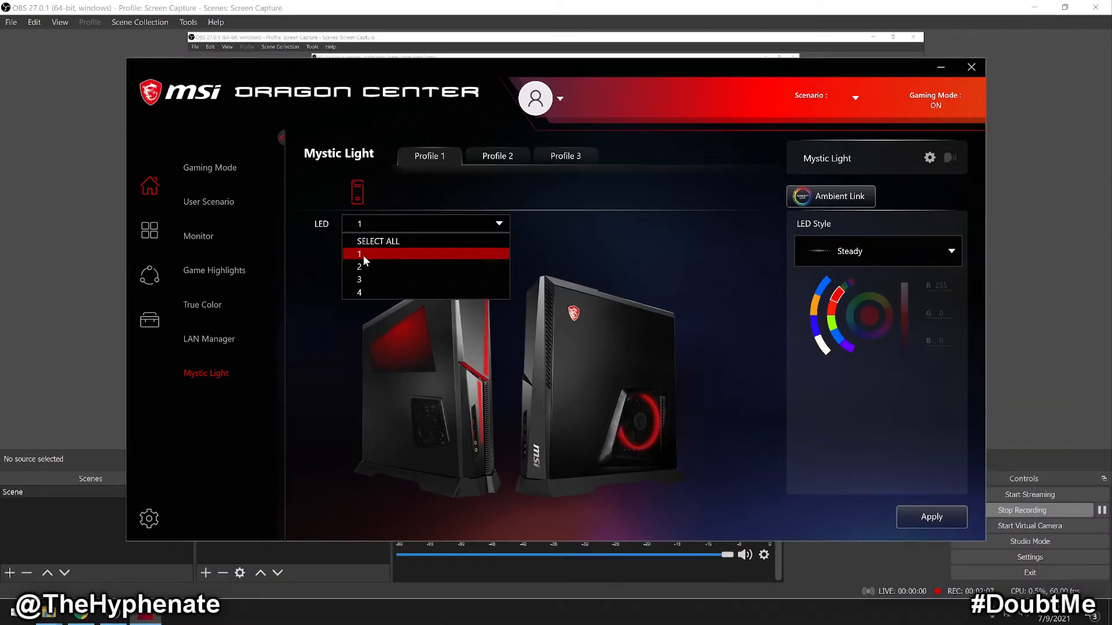
{"action": "left_click", "coordinate": [360, 253]}
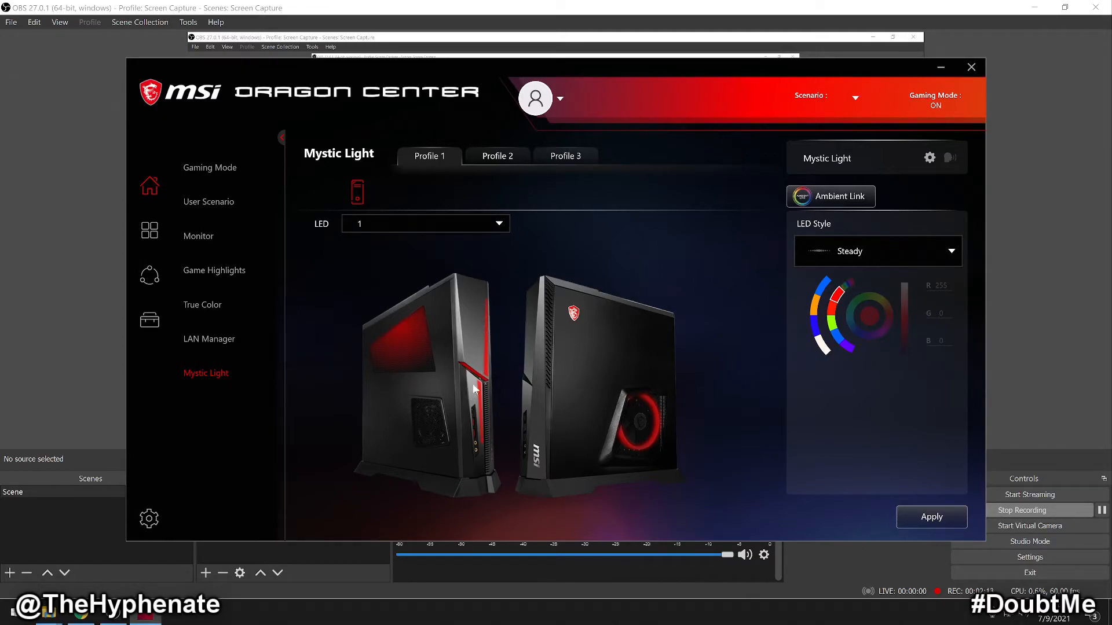
{"action": "mouse_move", "coordinate": [484, 383]}
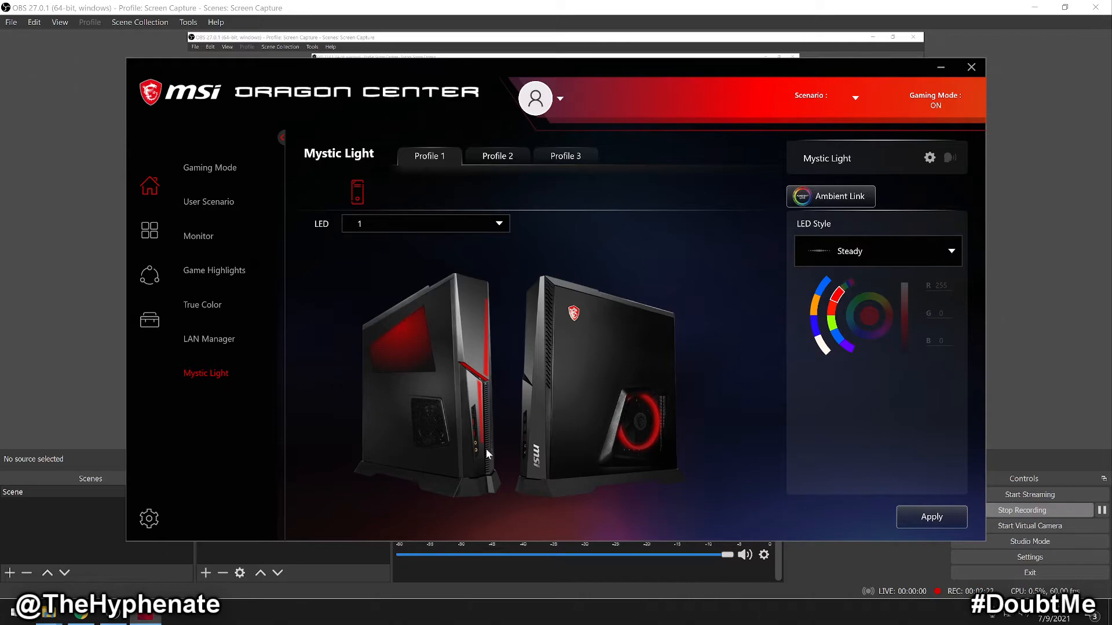
{"action": "mouse_move", "coordinate": [636, 404]}
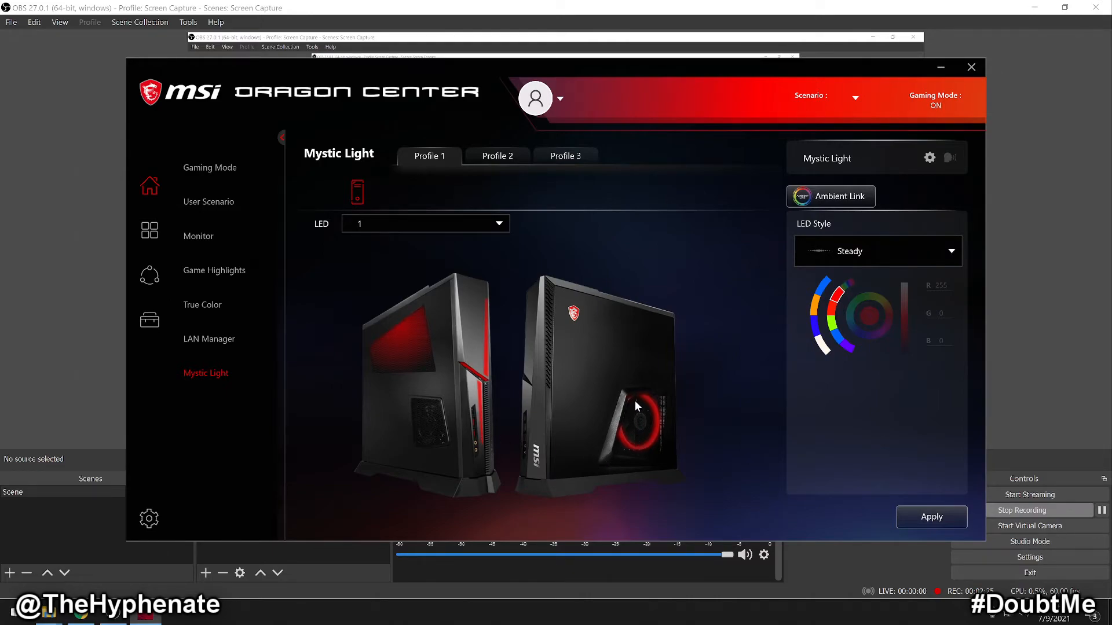
{"action": "mouse_move", "coordinate": [620, 429]}
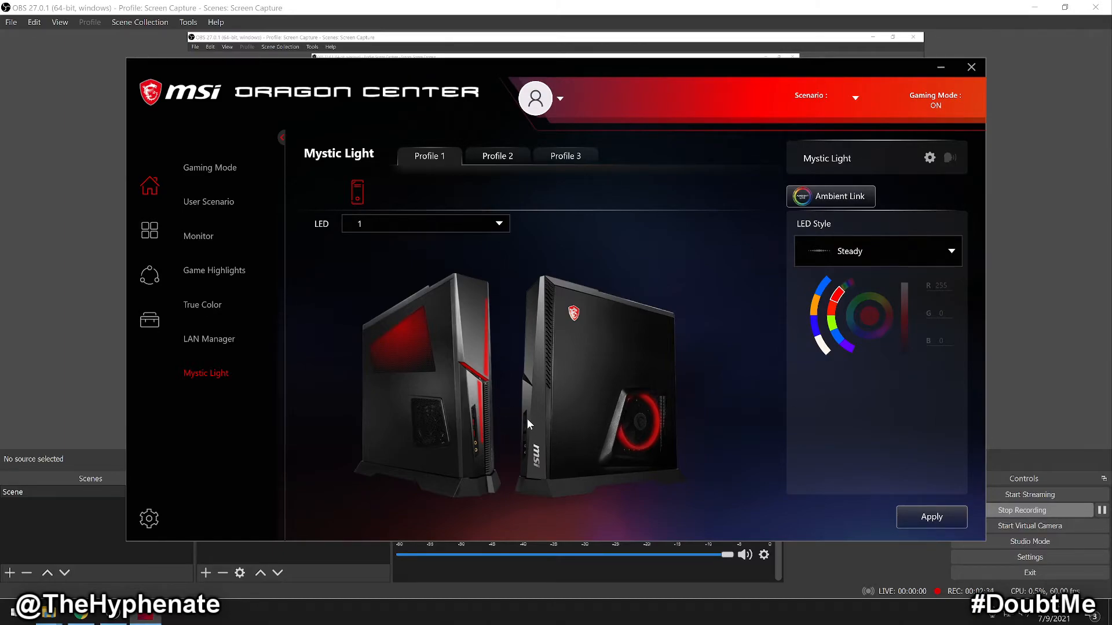
{"action": "mouse_move", "coordinate": [584, 447]}
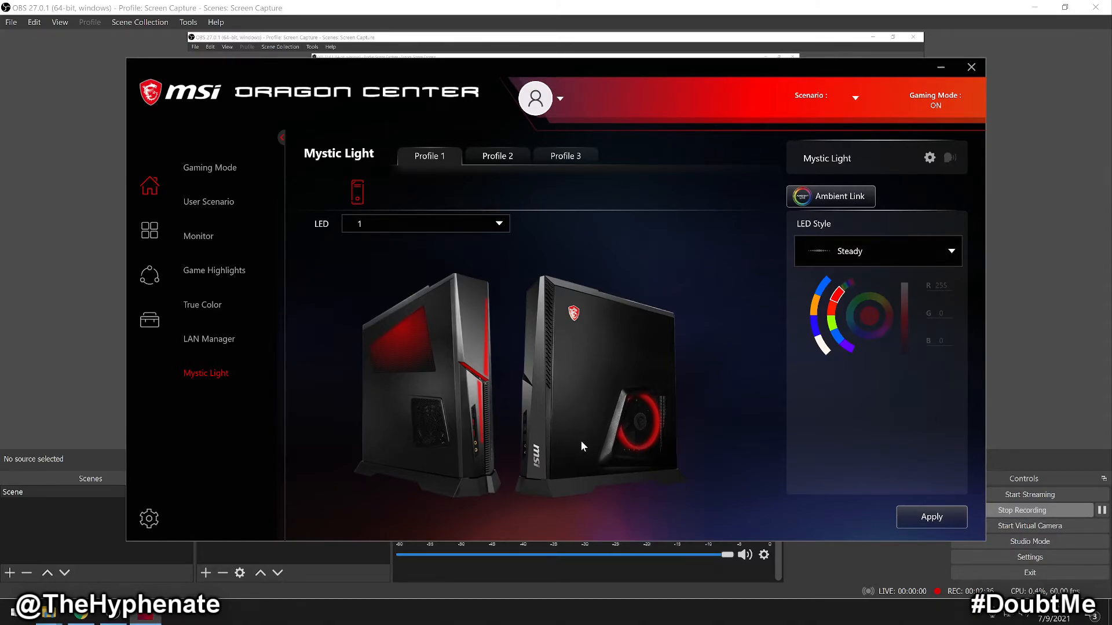
{"action": "mouse_move", "coordinate": [572, 439]}
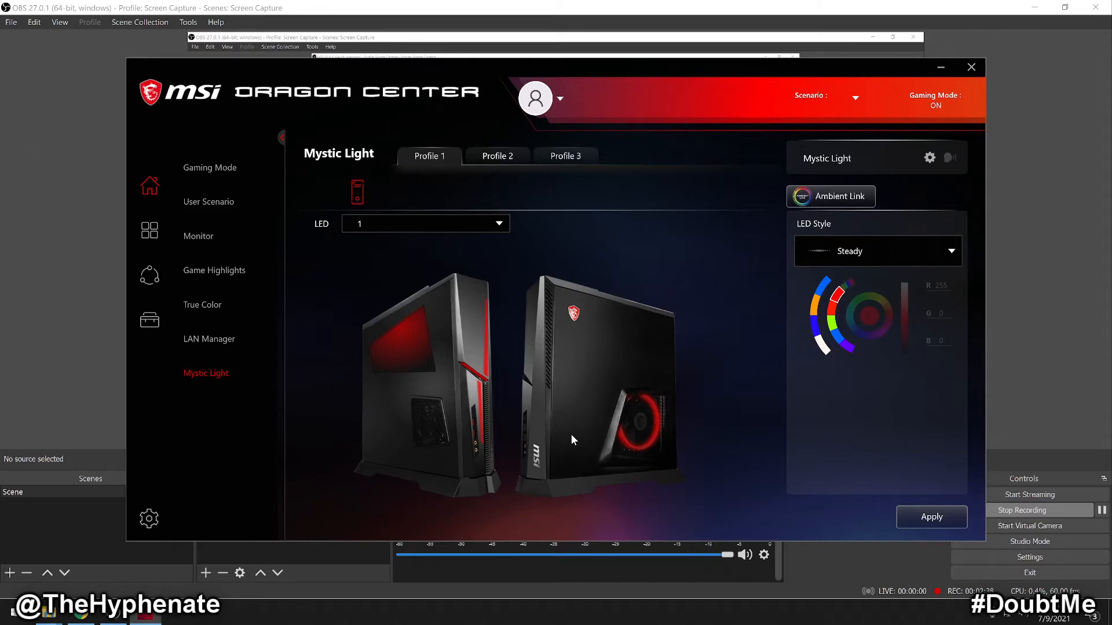
{"action": "mouse_move", "coordinate": [873, 332]}
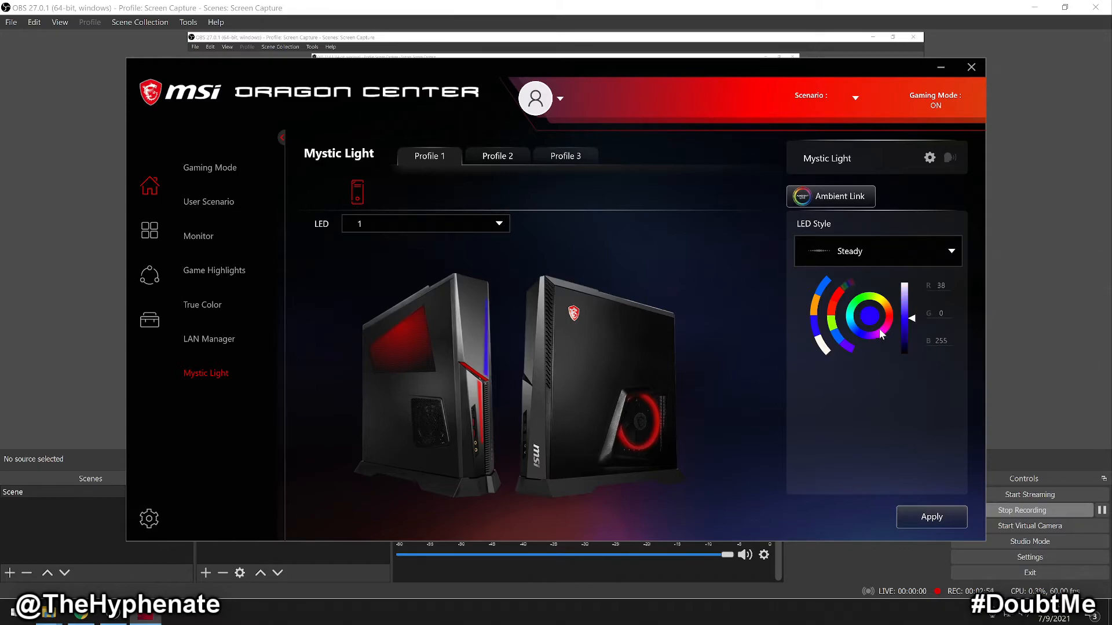
After trying yellow and green, apply dark blue R10 G0 B160 to zone 1.
{"action": "left_click", "coordinate": [855, 312]}
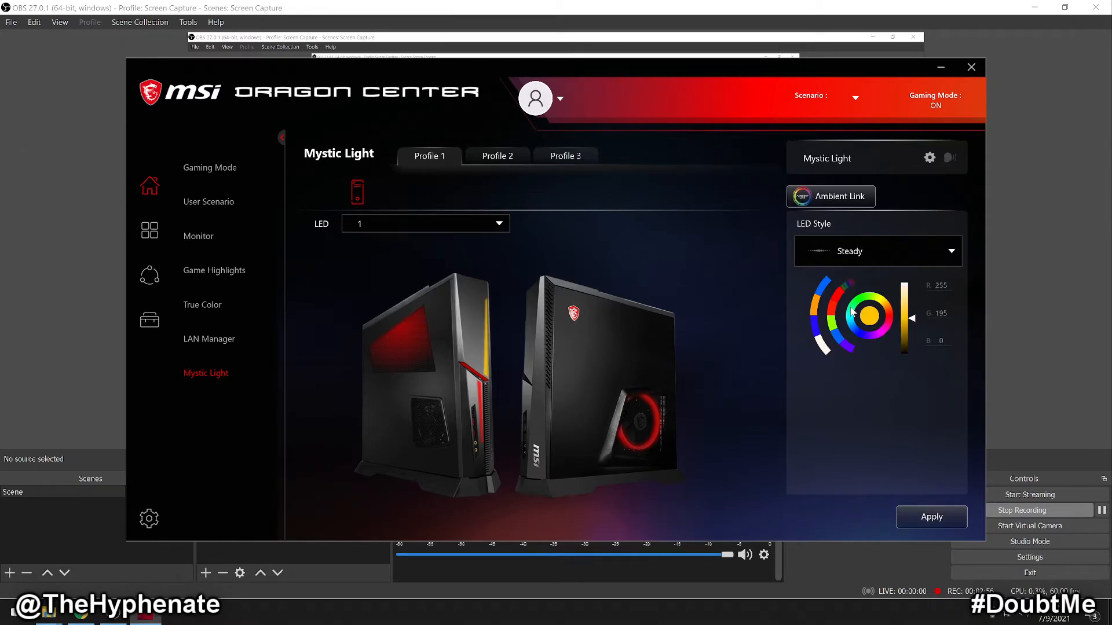
{"action": "left_click", "coordinate": [875, 300]}
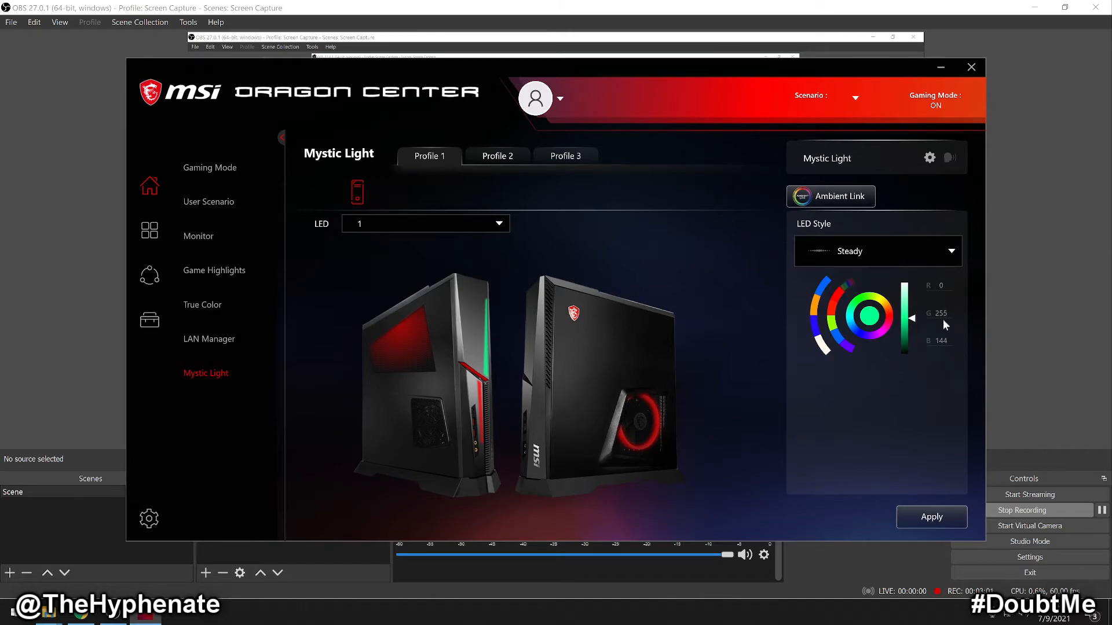
{"action": "mouse_move", "coordinate": [947, 345]}
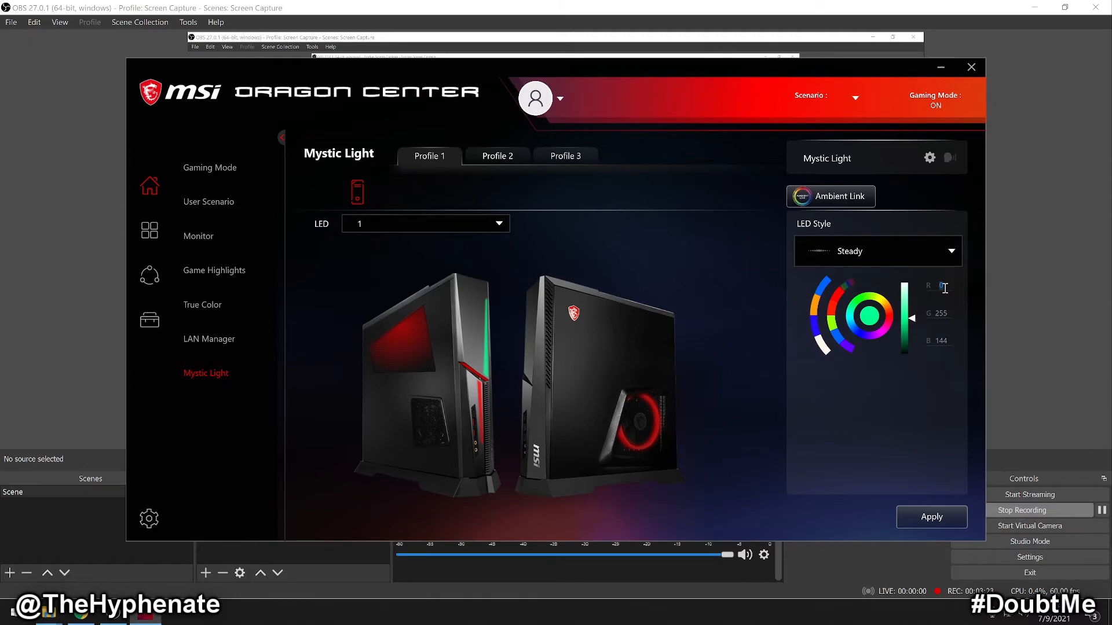
{"action": "left_click_drag", "start_coordinate": [907, 297], "coordinate": [906, 334]}
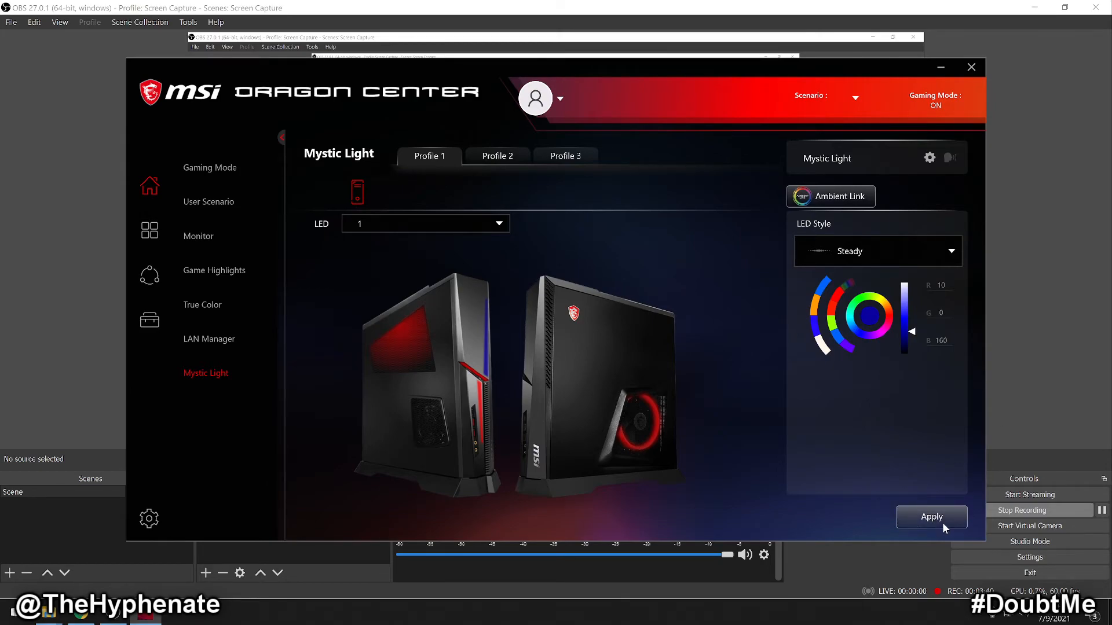
{"action": "left_click", "coordinate": [867, 316]}
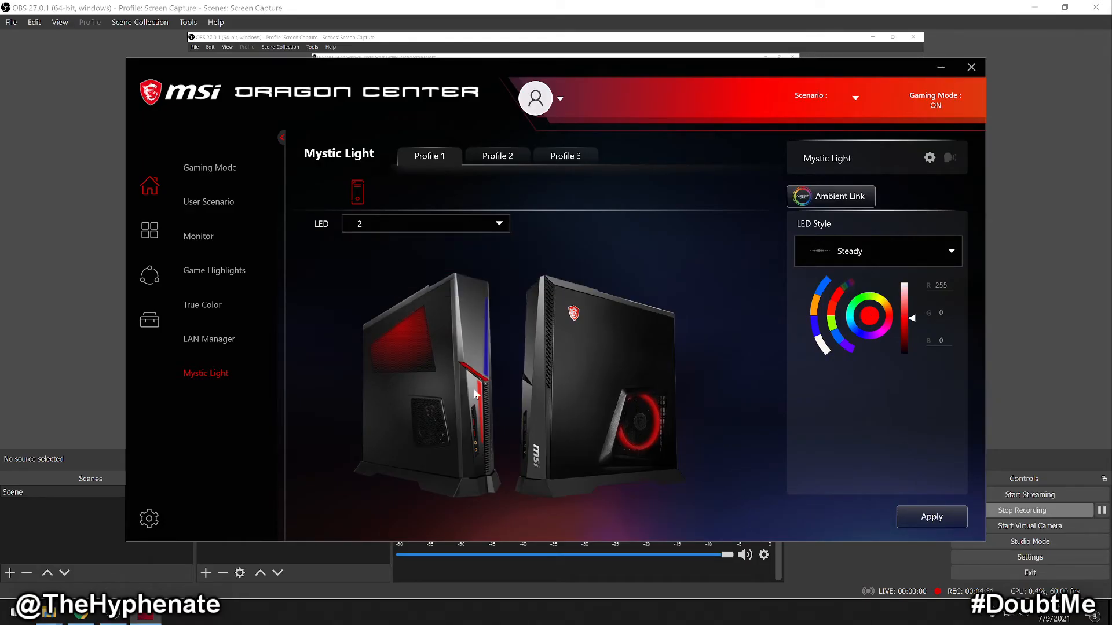
{"action": "mouse_move", "coordinate": [406, 367]}
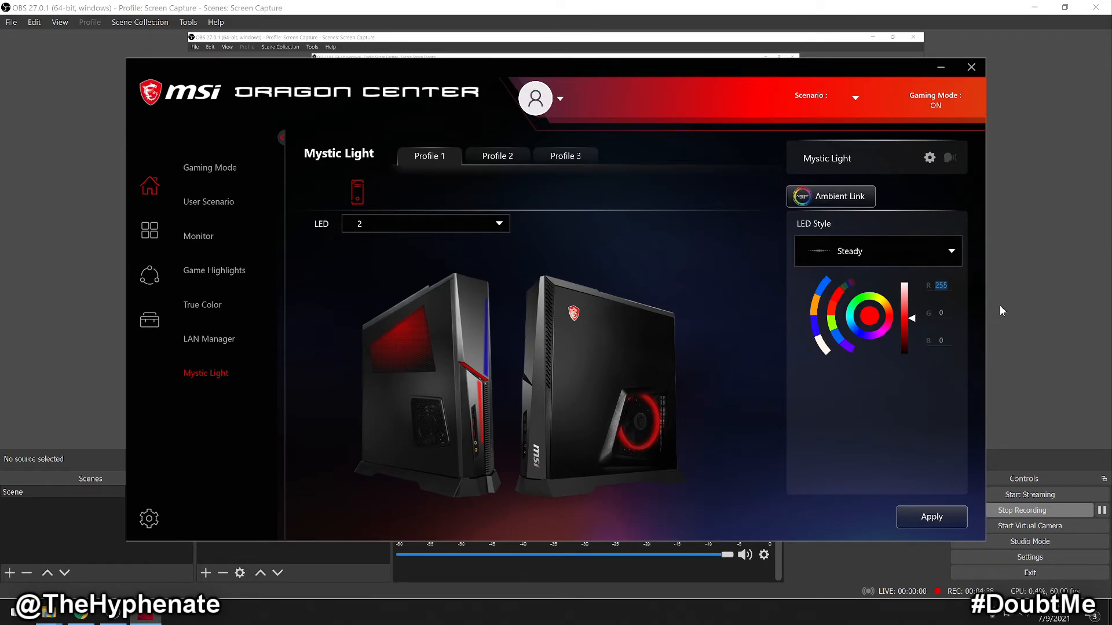
Enter a new blue colour value for LED zone 2.
{"action": "left_click", "coordinate": [872, 316]}
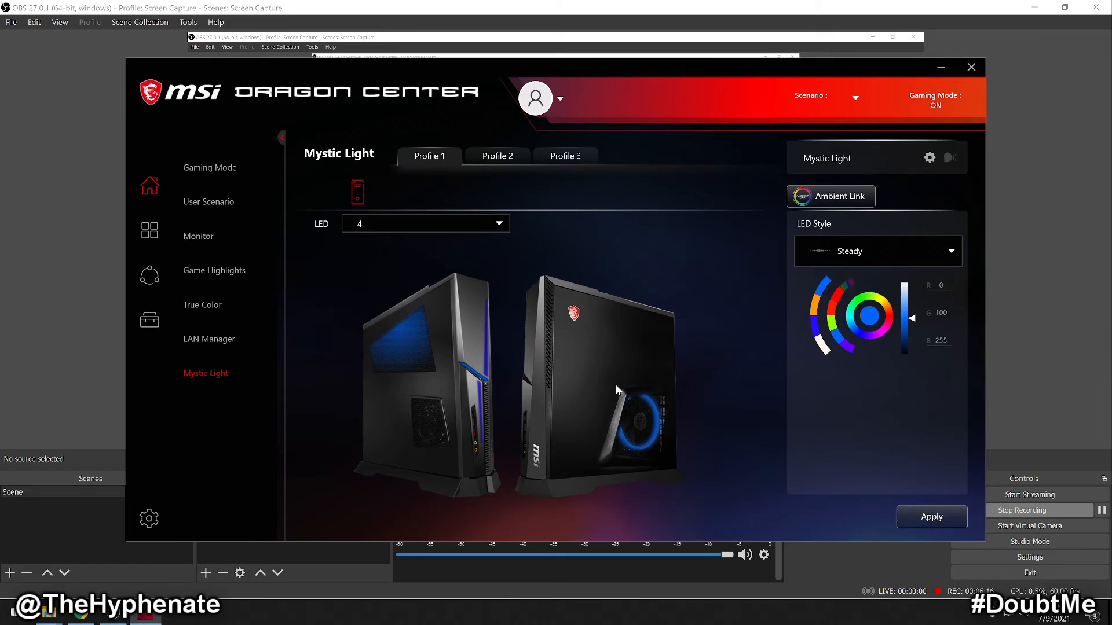
{"action": "mouse_move", "coordinate": [978, 508]}
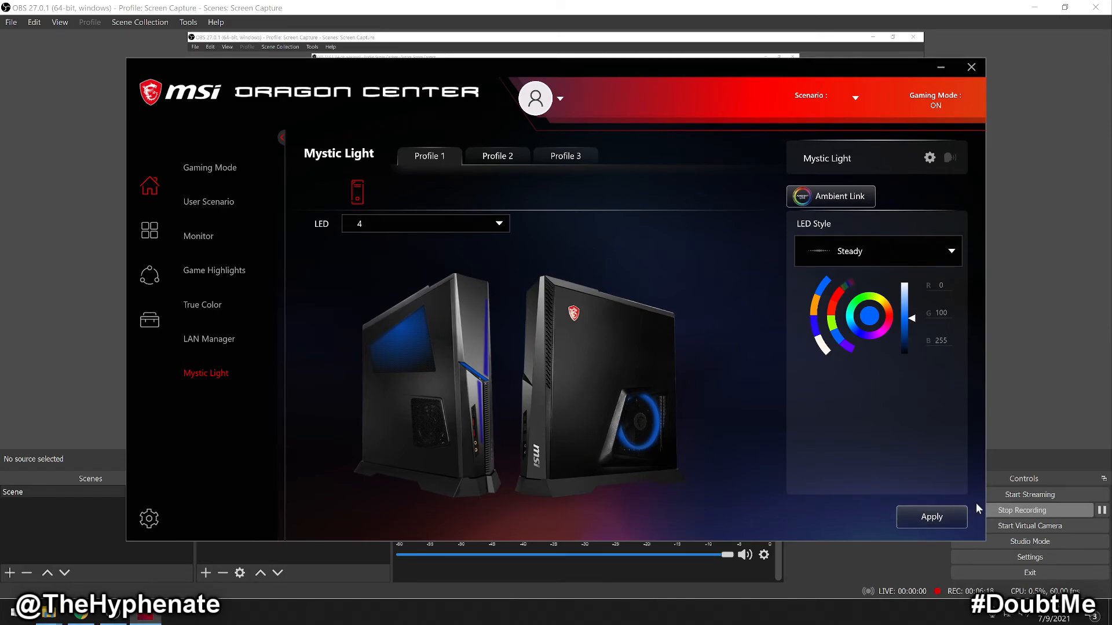
{"action": "mouse_move", "coordinate": [559, 496]}
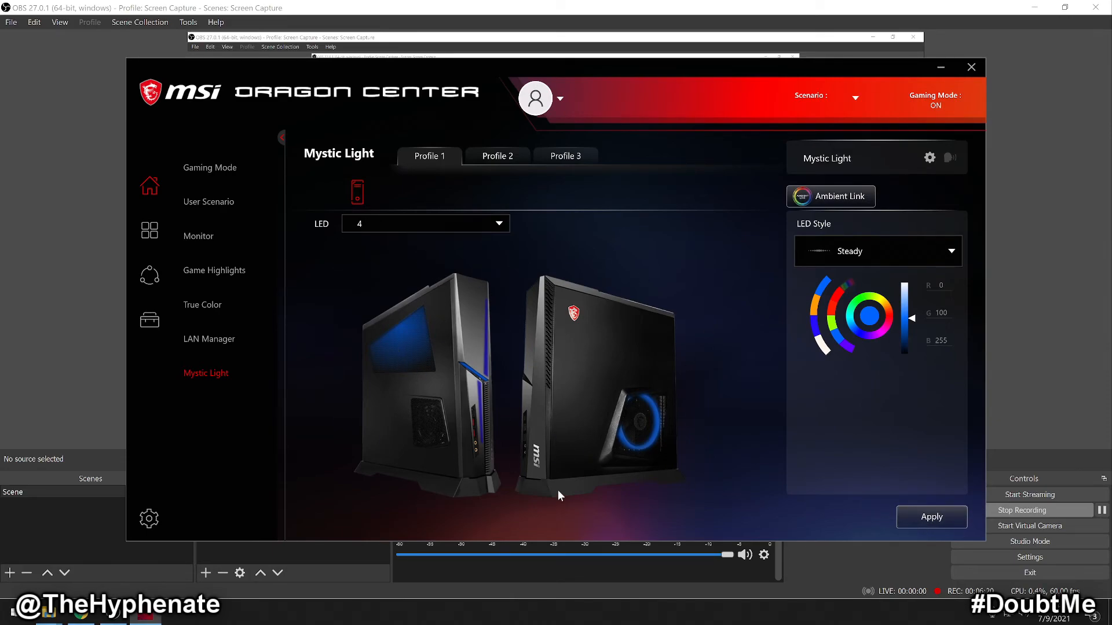
{"action": "mouse_move", "coordinate": [625, 426]}
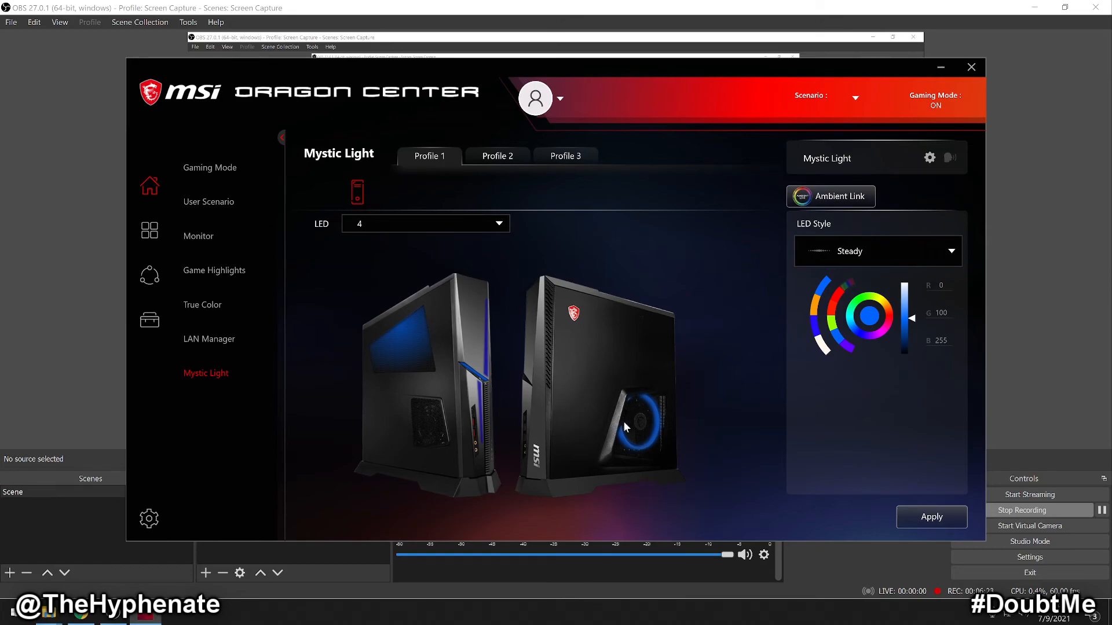
{"action": "mouse_move", "coordinate": [396, 238]}
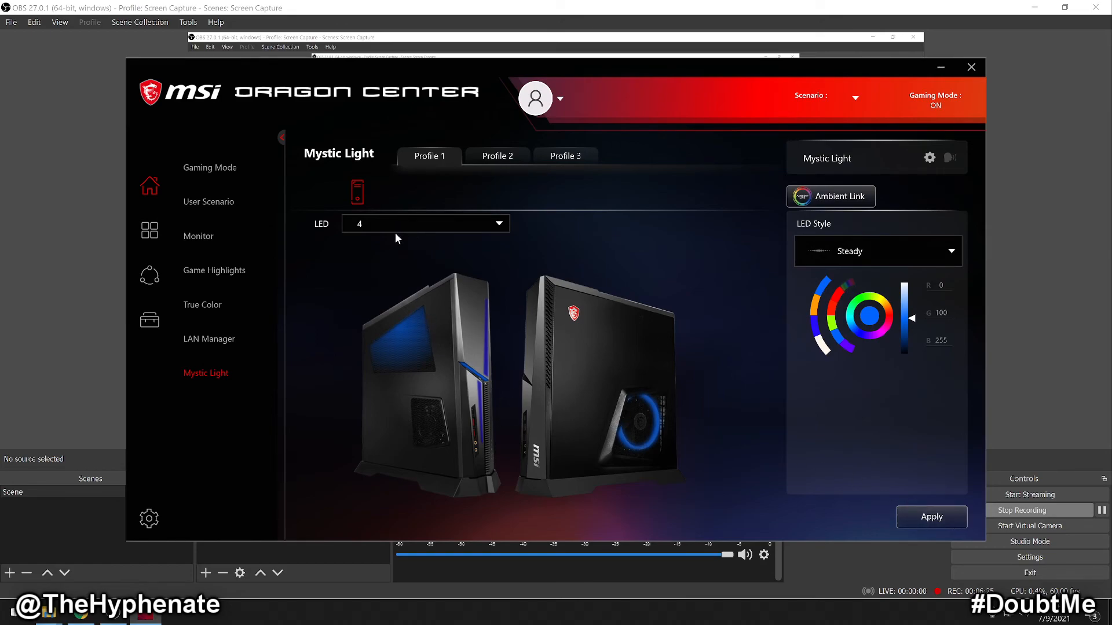
{"action": "mouse_move", "coordinate": [395, 281]}
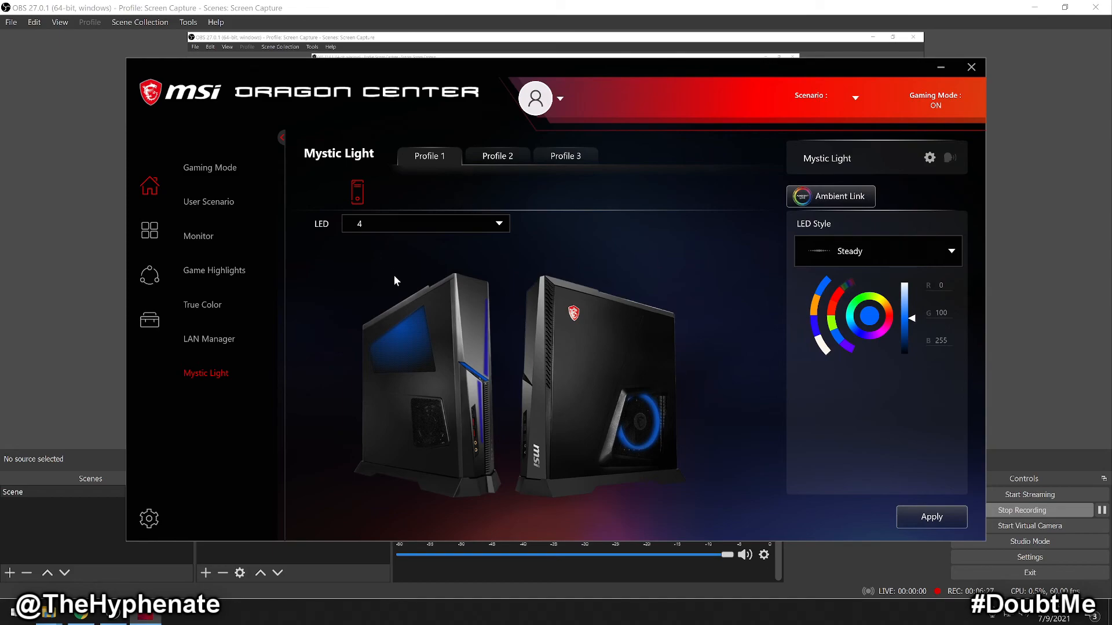
{"action": "mouse_move", "coordinate": [560, 355]}
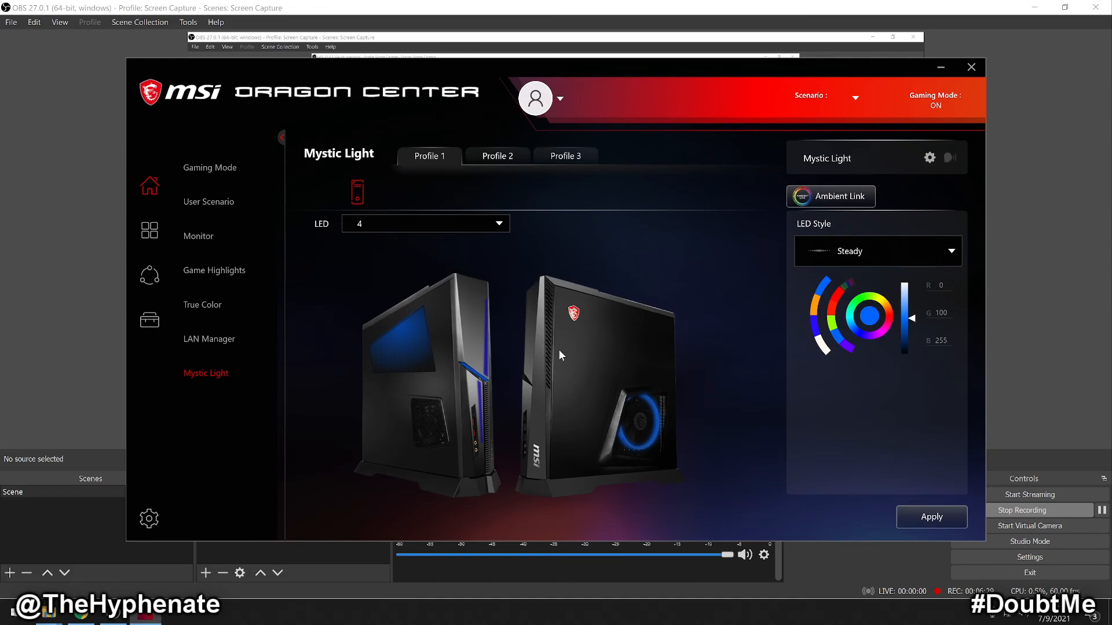